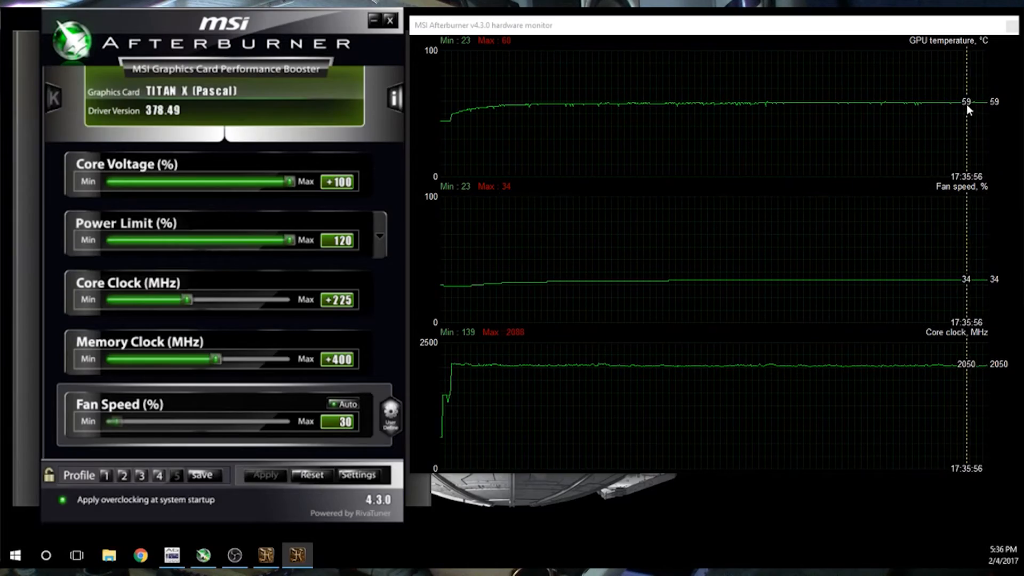
pyautogui.moveTo(987, 110)
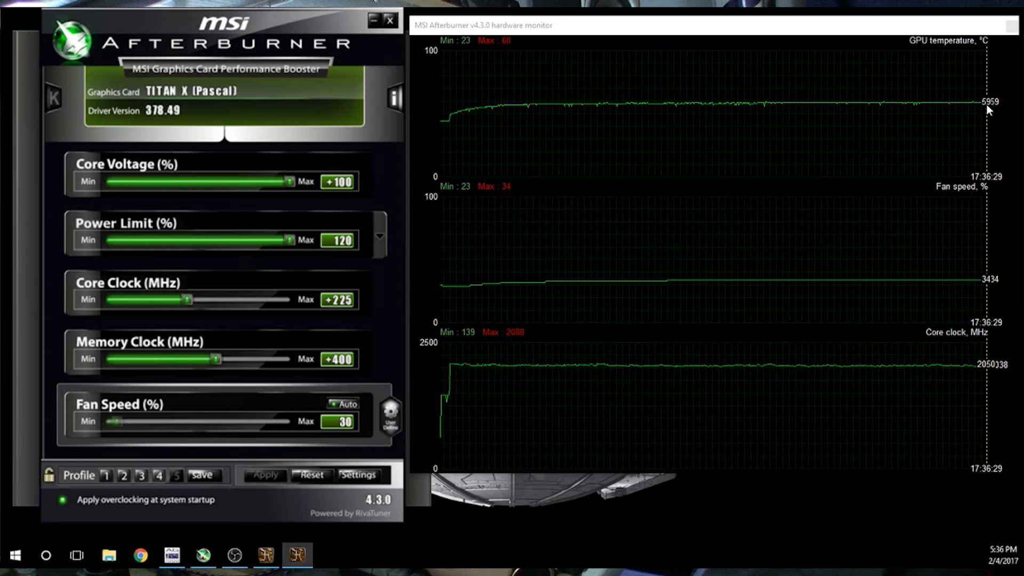
pyautogui.moveTo(880, 278)
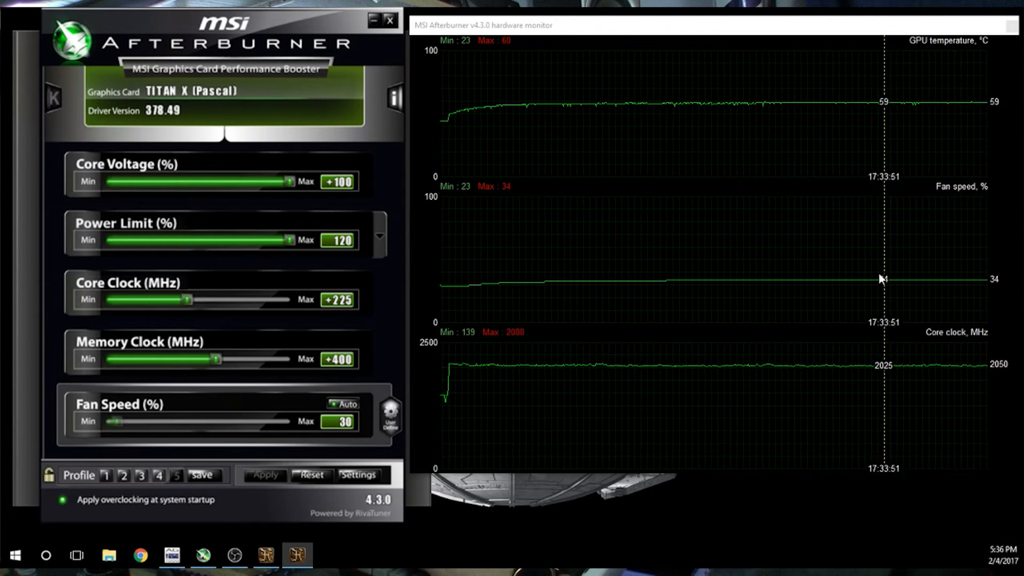
pyautogui.moveTo(994, 292)
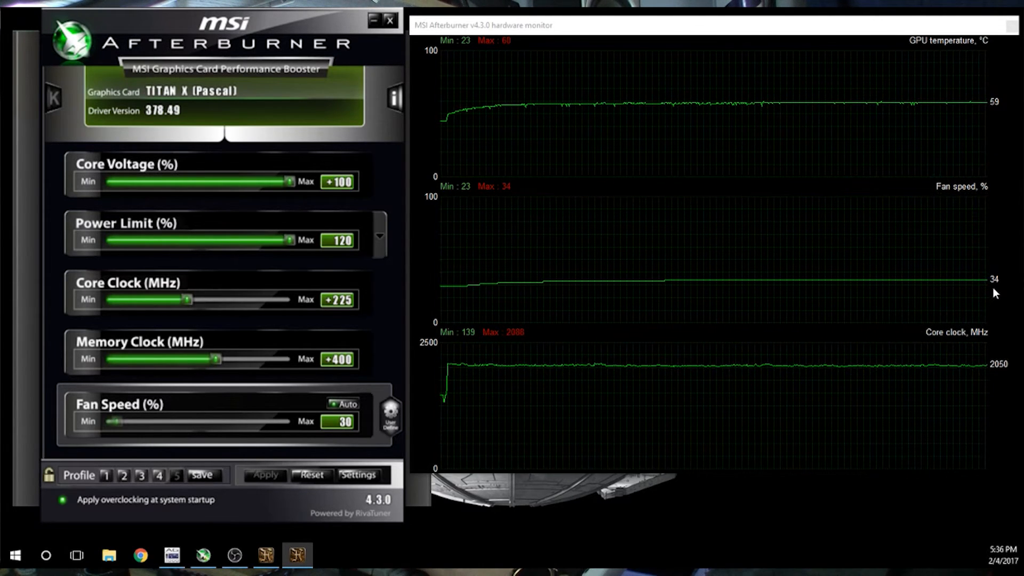